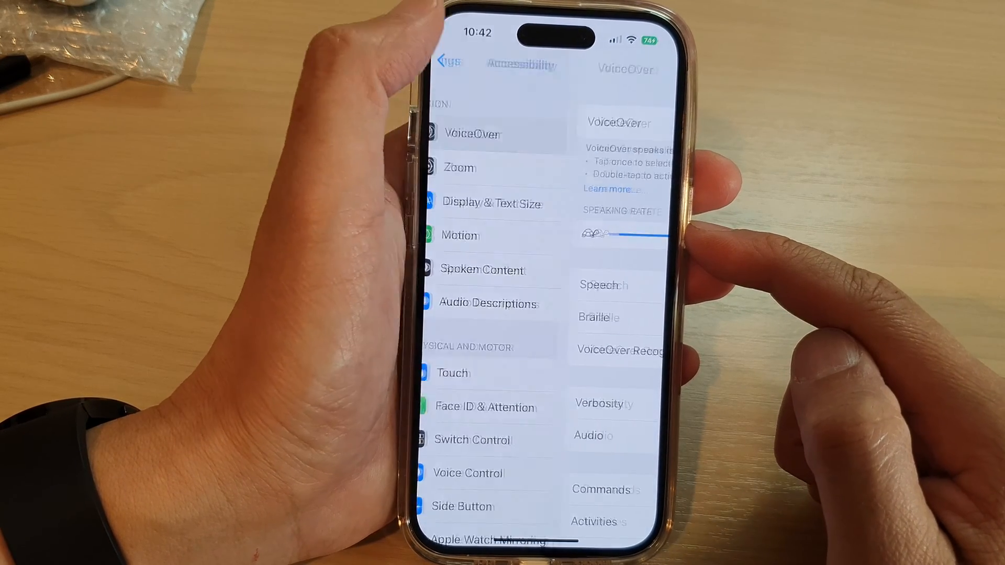
Exit Settings and return to the iPhone home screen.
click(449, 63)
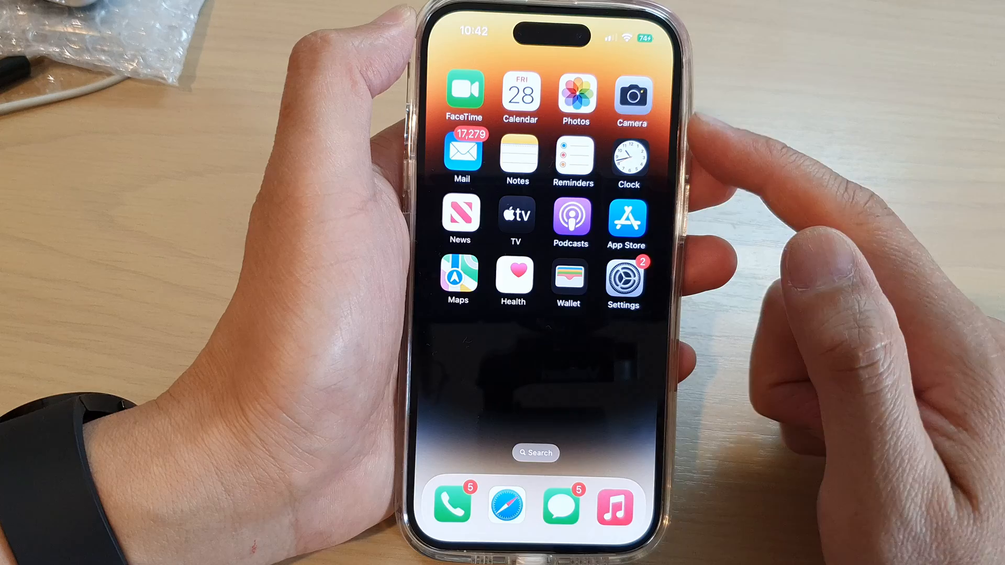
Reopen Settings and go to the Accessibility page where VoiceOver shows as off.
click(621, 283)
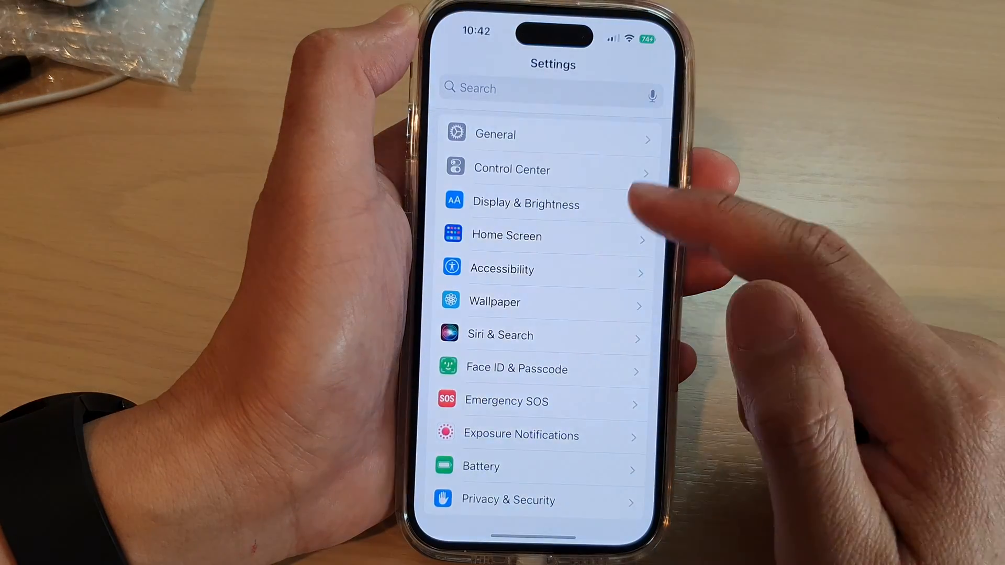
scroll(down, 3)
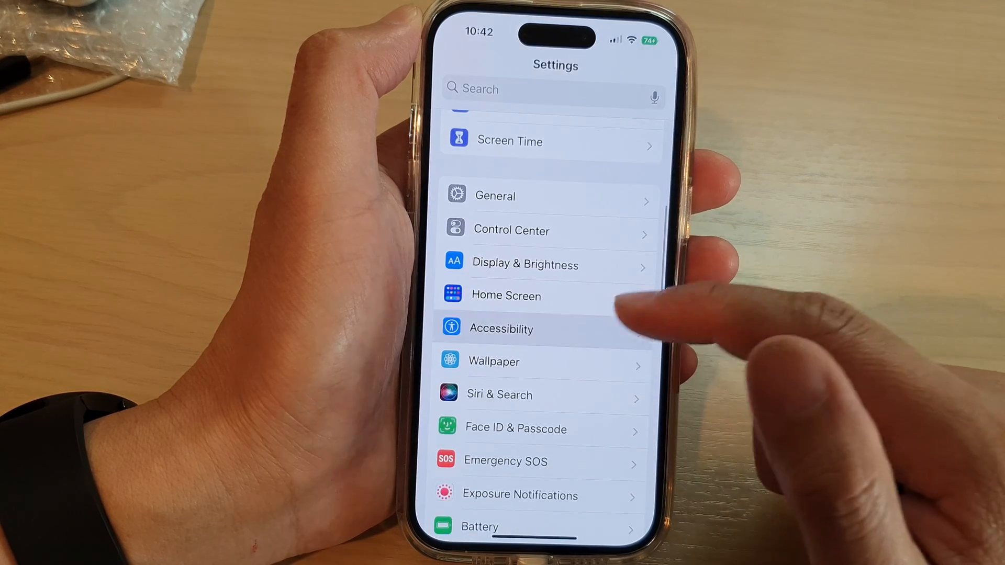
click(500, 328)
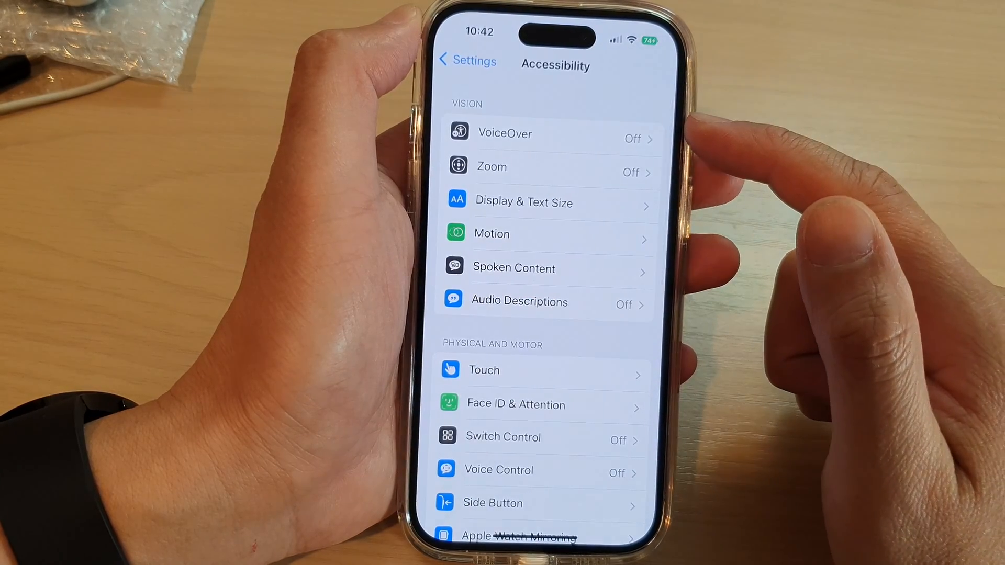
On the VoiceOver page, try the Speaking Rate slider and leave it raised toward fast.
click(504, 133)
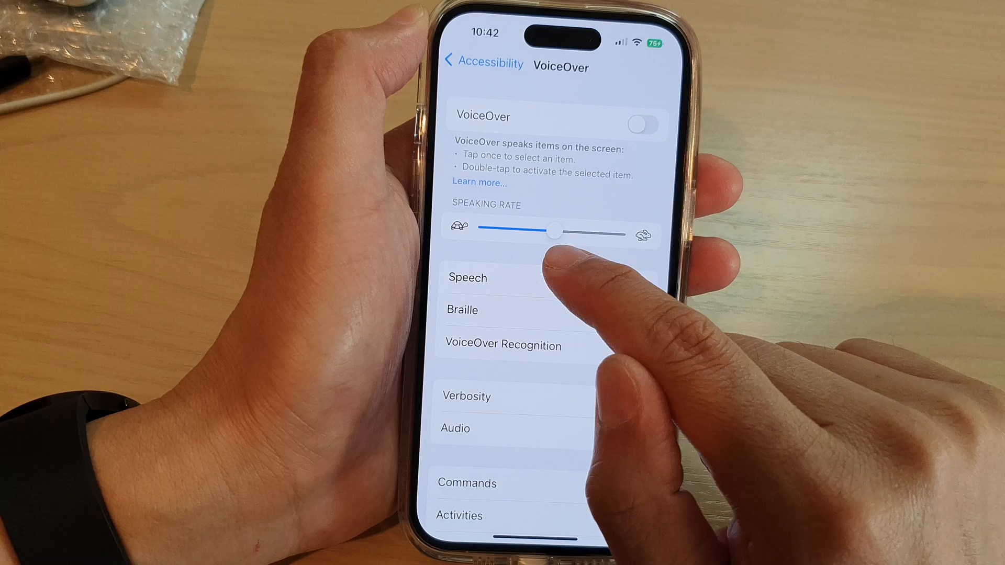
drag(555, 232, 632, 232)
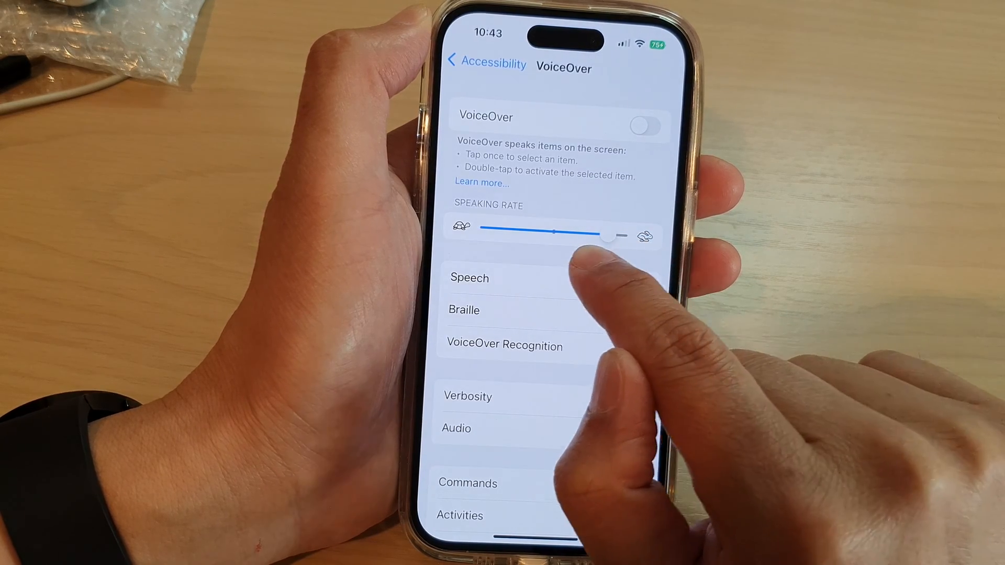
drag(599, 235, 516, 235)
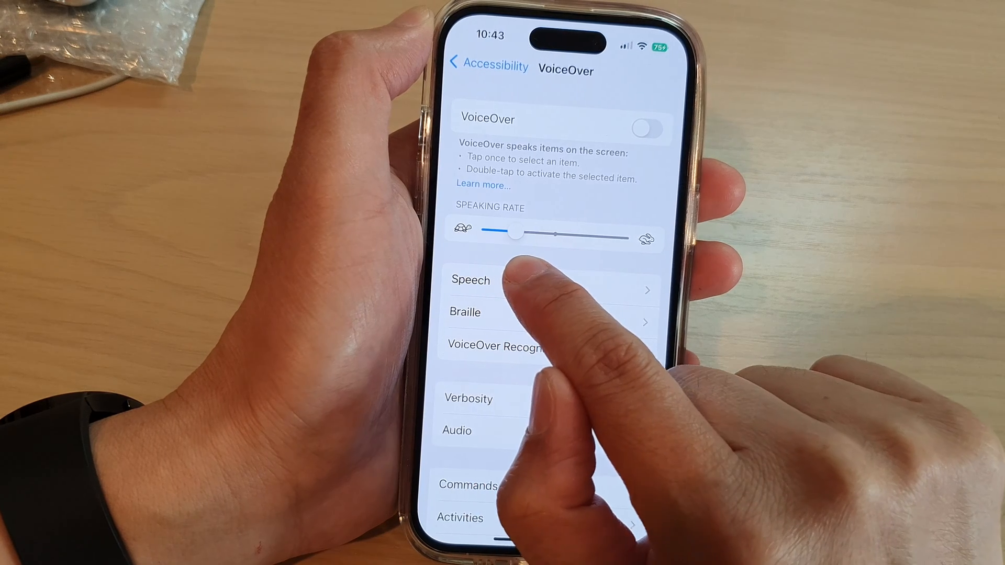
drag(516, 236, 555, 236)
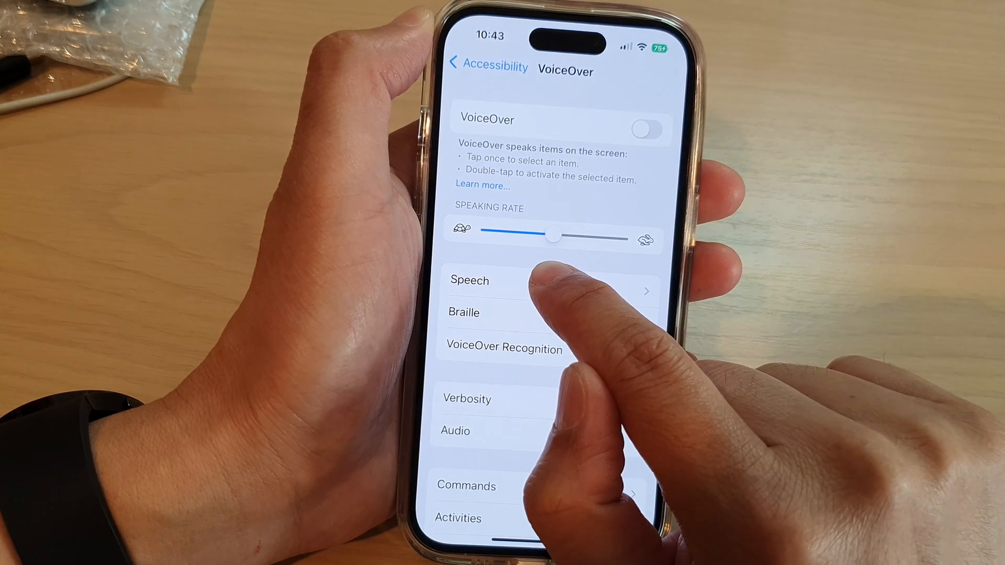
drag(551, 237, 580, 237)
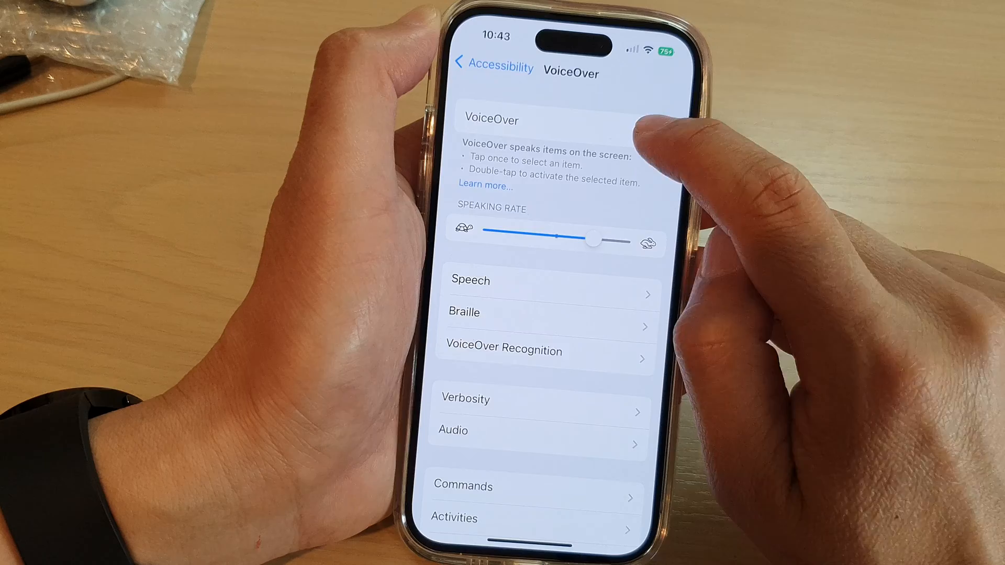
Toggle VoiceOver on and immediately back off.
click(648, 134)
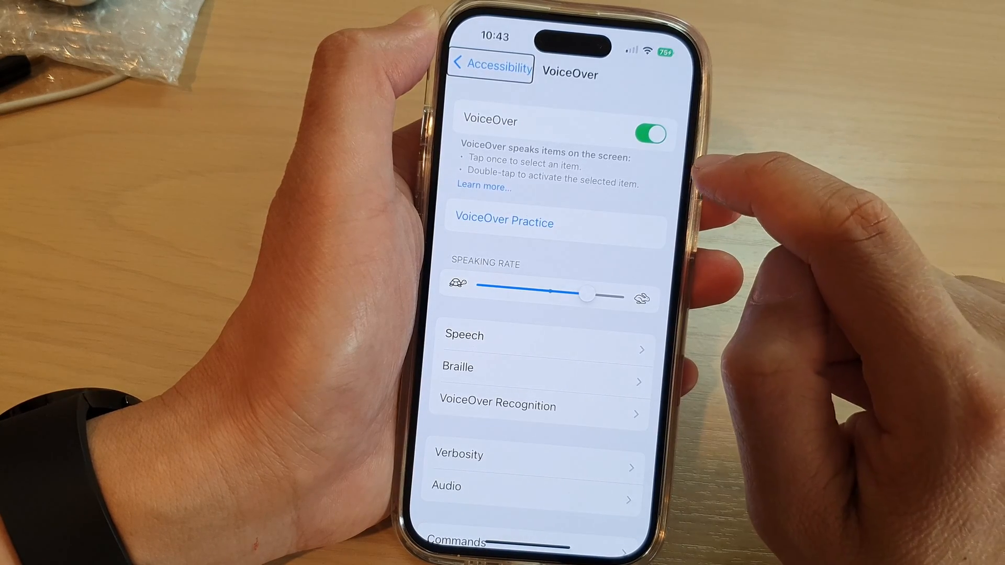
click(649, 133)
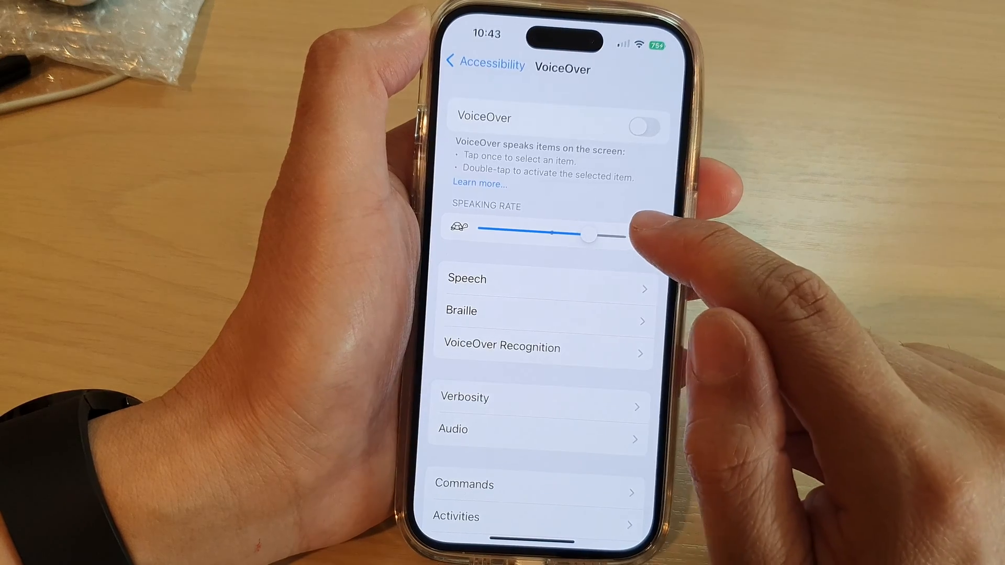
Set the speaking rate just above slowest and switch VoiceOver on.
drag(590, 235, 487, 228)
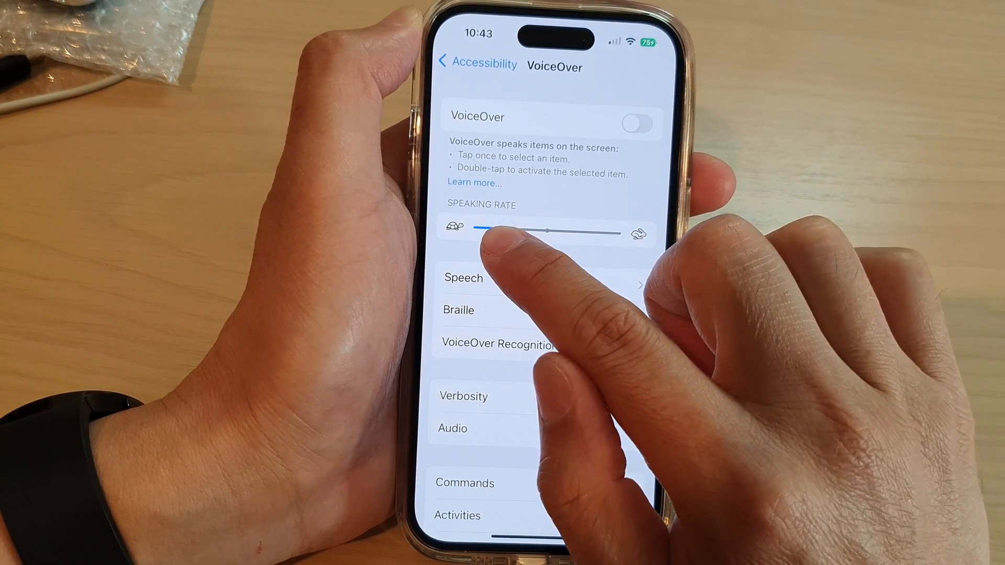
drag(487, 228, 513, 228)
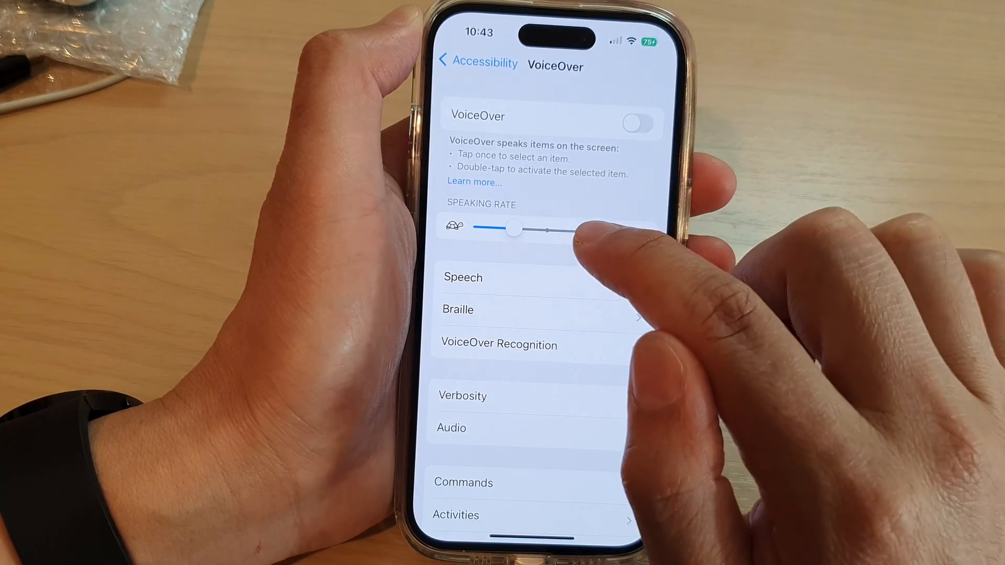
click(636, 123)
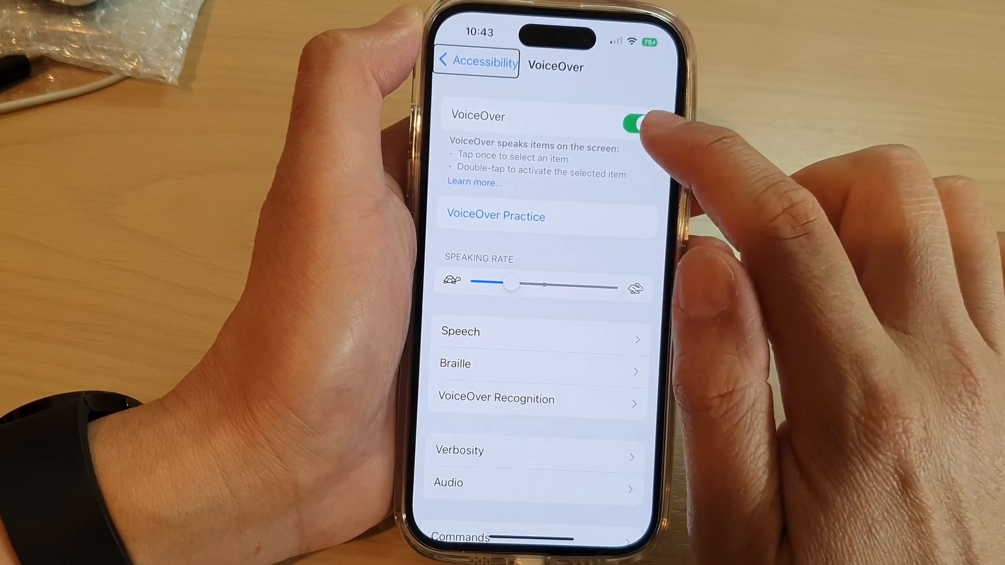
Switch VoiceOver off and move the speaking rate to the midpoint.
click(635, 122)
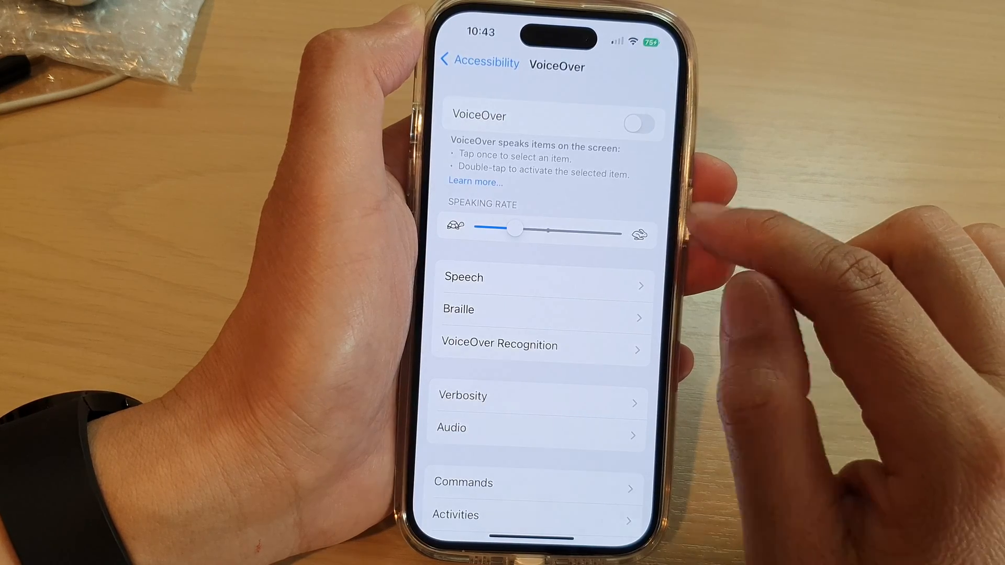
drag(513, 228, 549, 229)
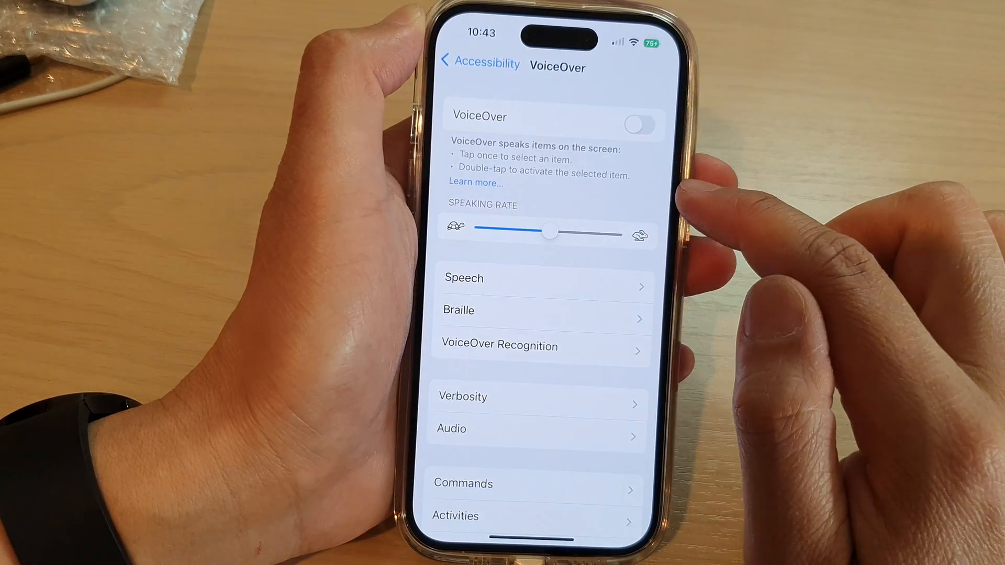